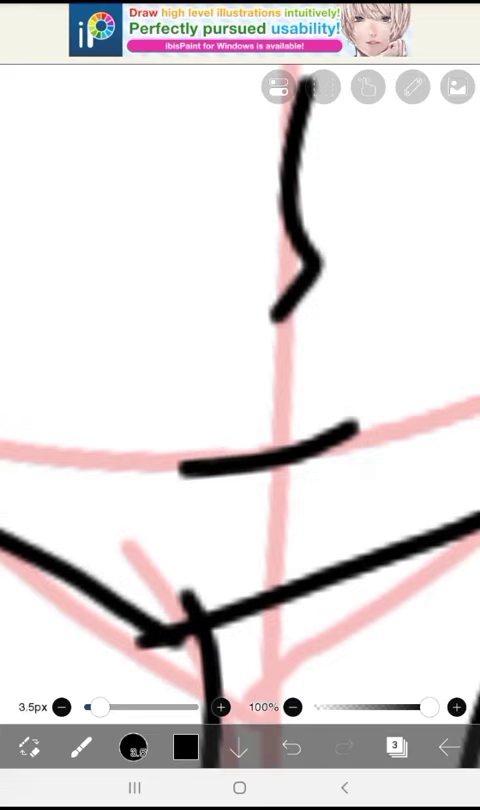
# Step: Colour the hair brown, skin and grey stripes, then bring up the Color panel via the swatch
pyautogui.click(136, 748)
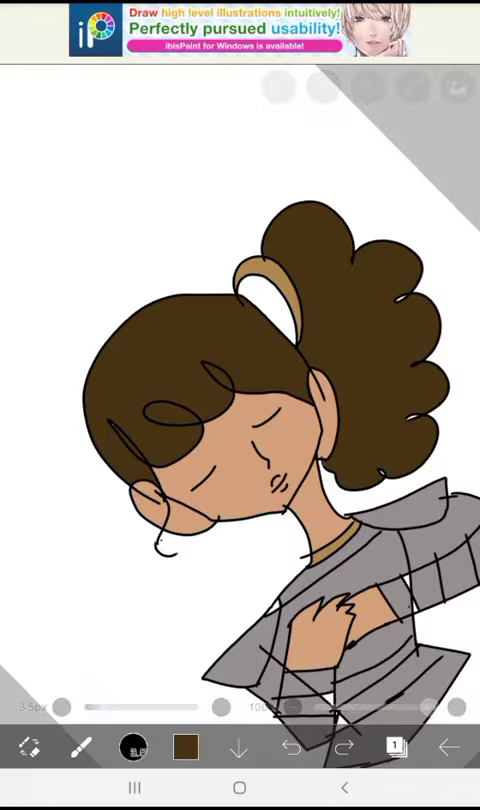
pyautogui.click(132, 748)
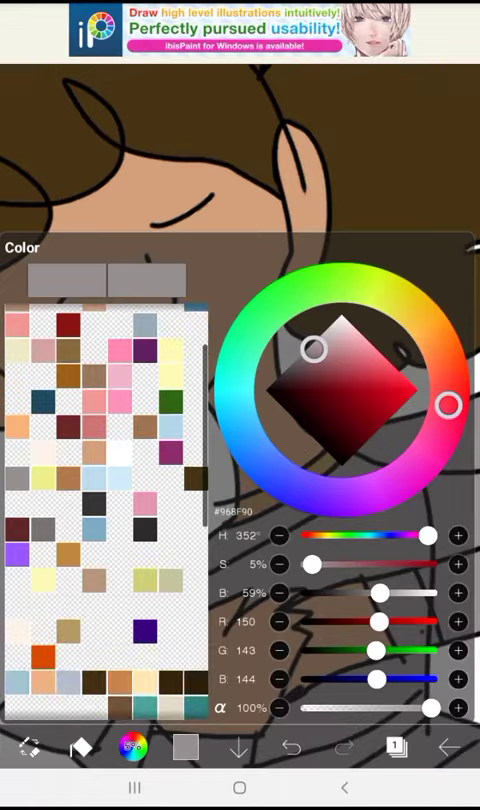